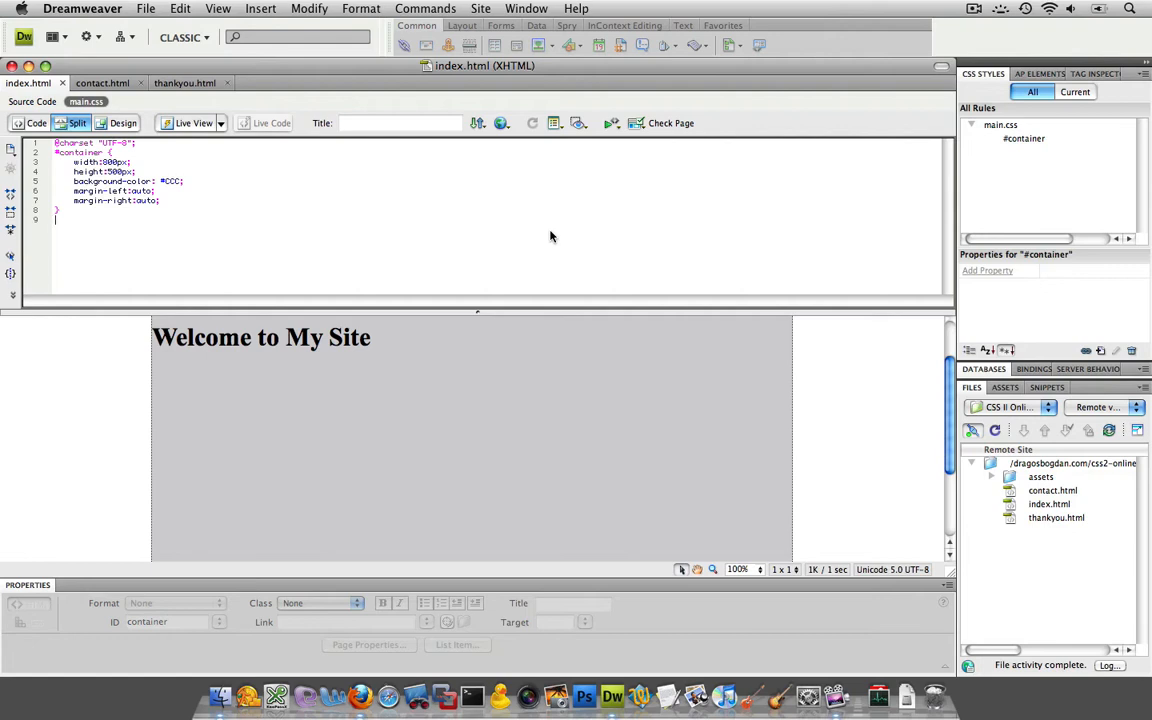
pyautogui.moveTo(472, 262)
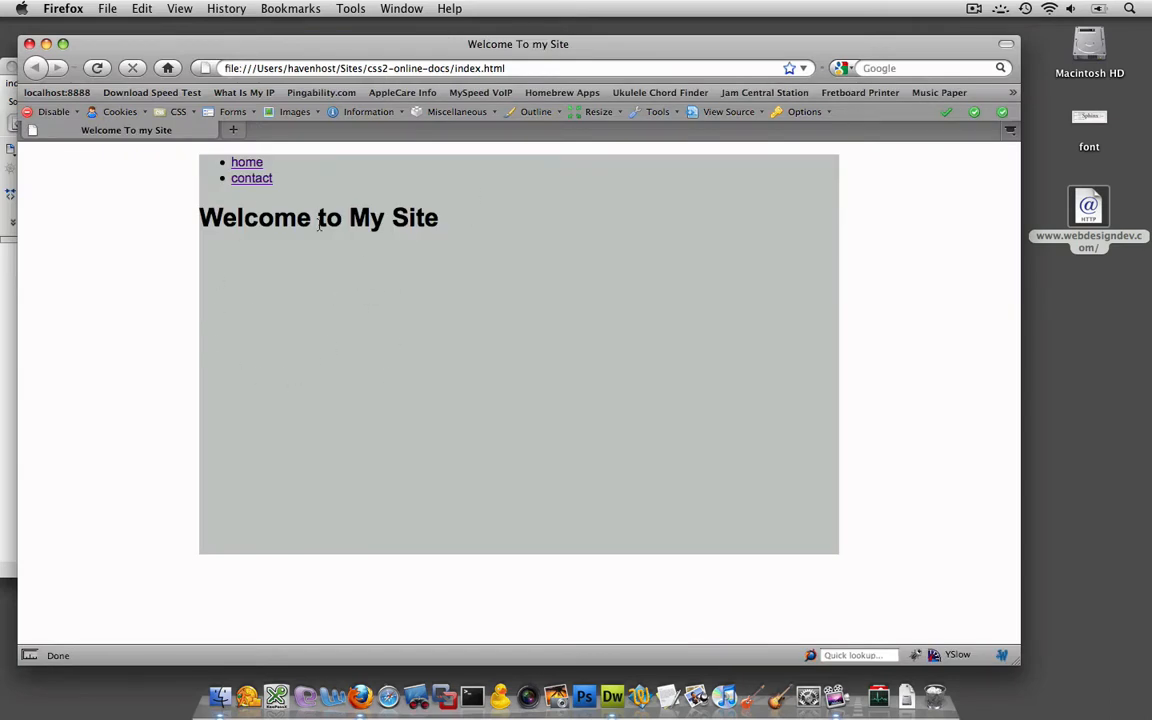
pyautogui.moveTo(386, 274)
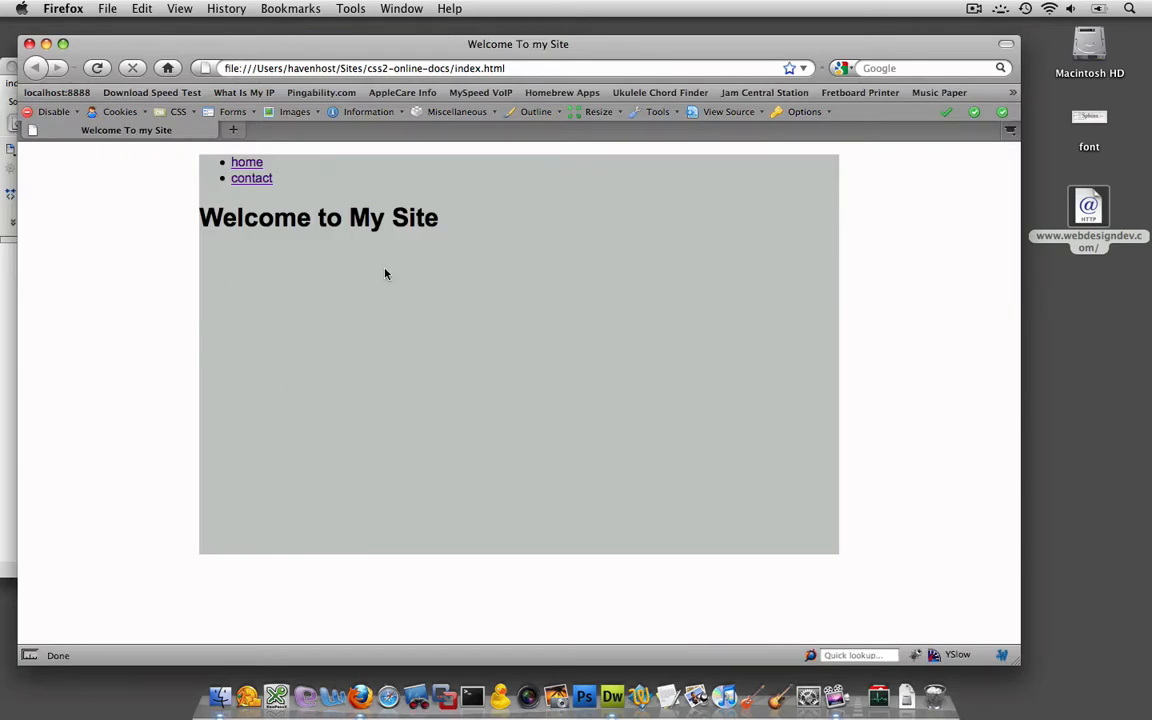
pyautogui.moveTo(473, 338)
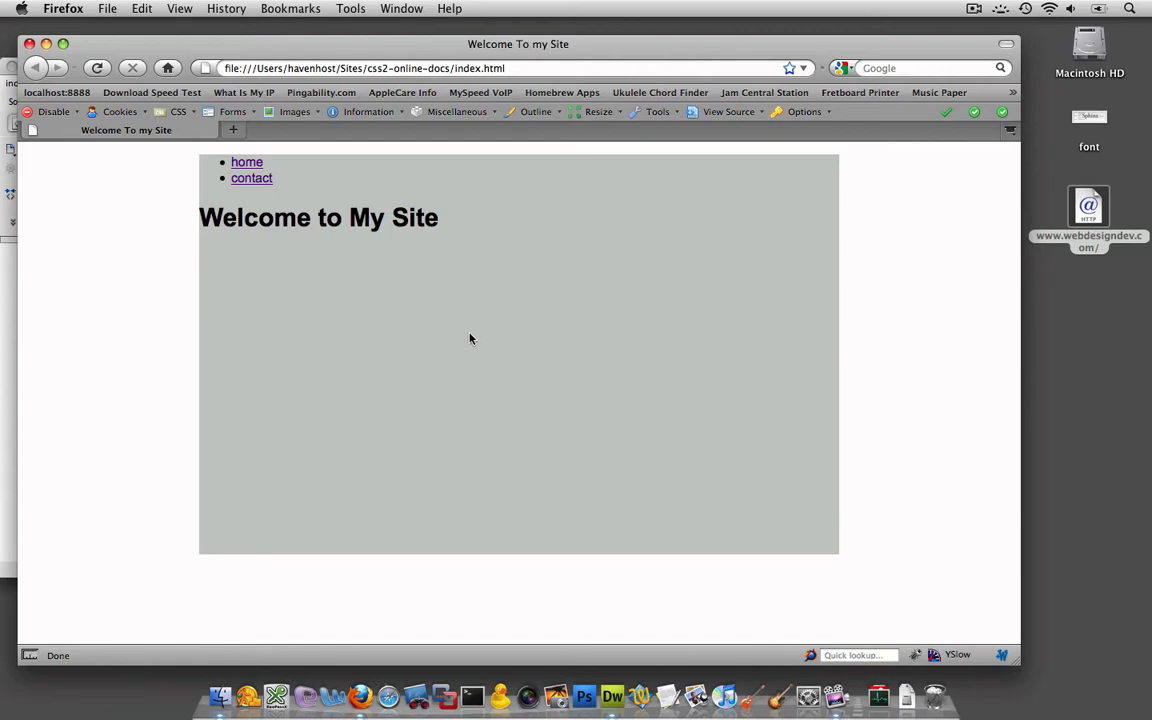
pyautogui.moveTo(939, 92)
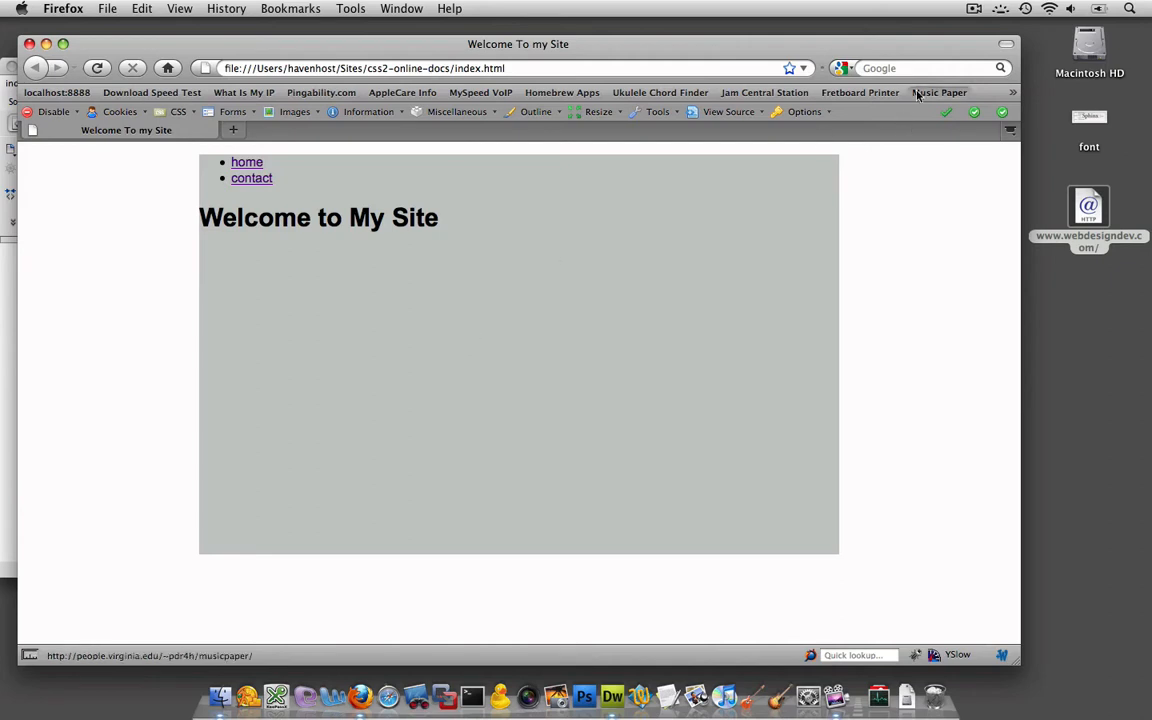
# Step: Search Google for 'dummy text' from the Firefox search bar
pyautogui.click(920, 67)
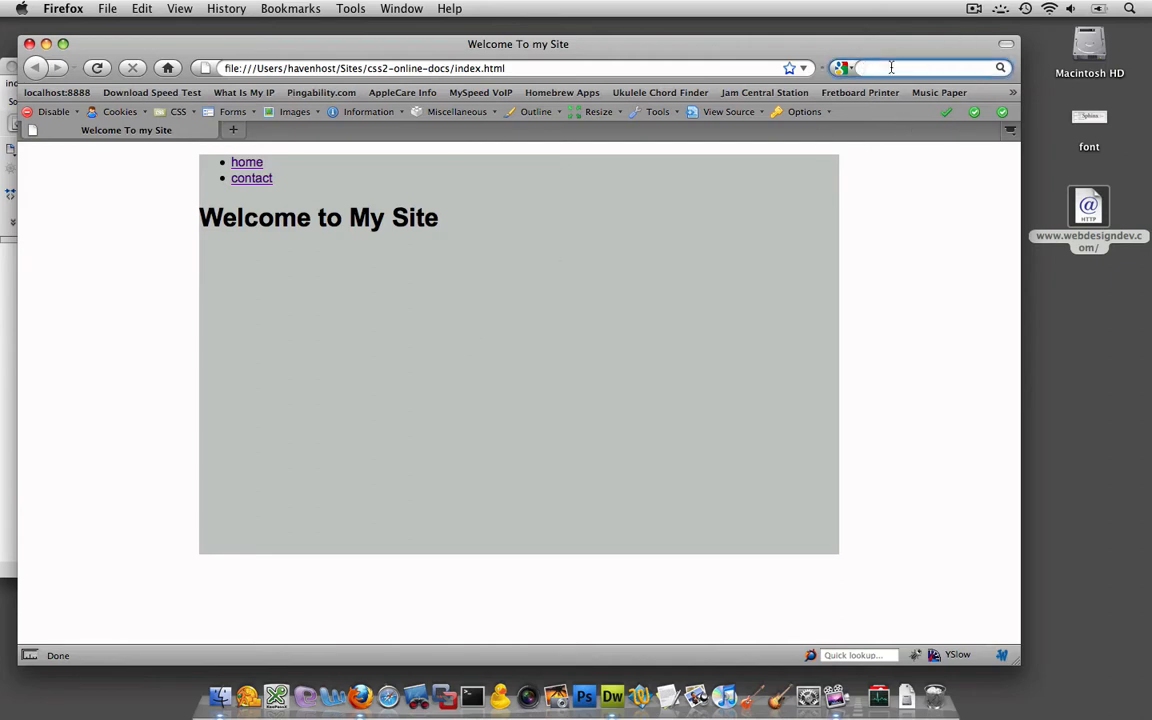
pyautogui.write('dummy text')
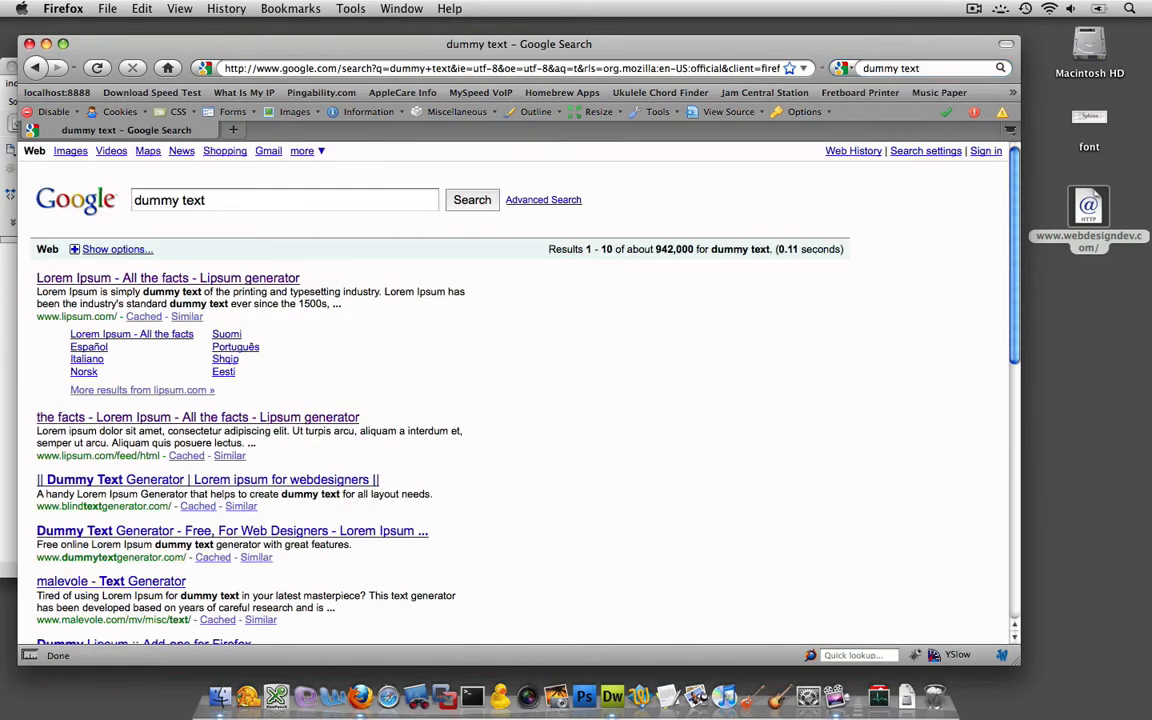
pyautogui.moveTo(168, 278)
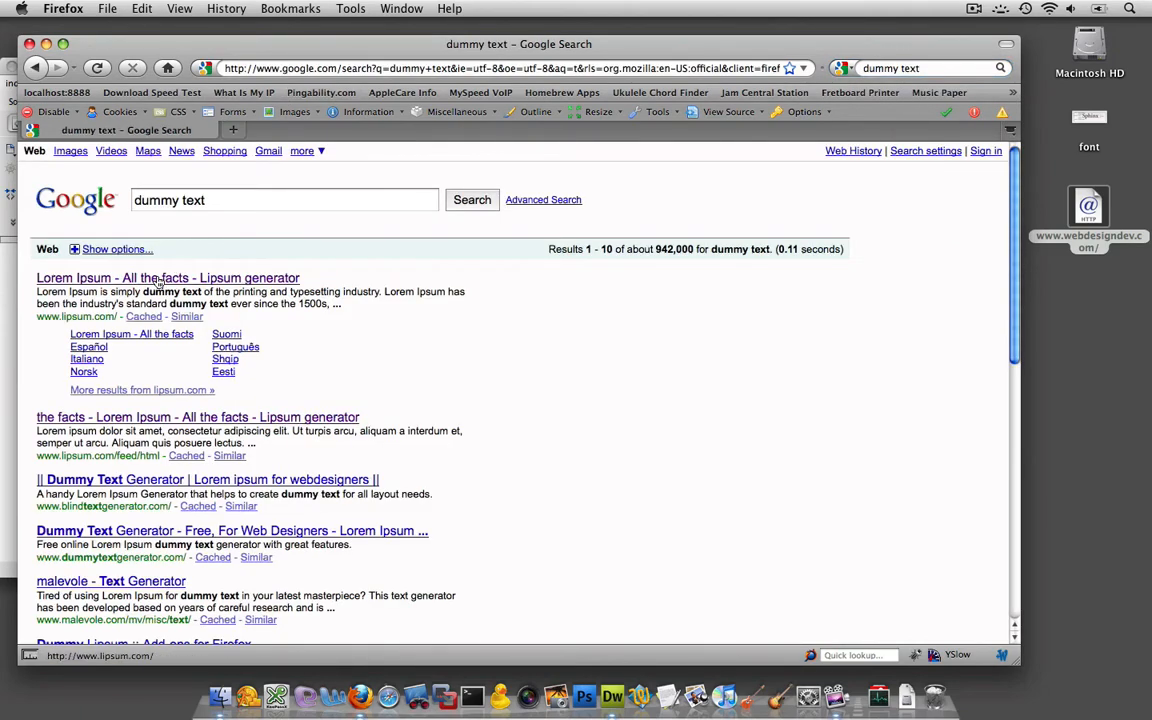
# Step: Open the 'Lorem Ipsum - All the facts' result and scroll through lipsum.com
pyautogui.click(168, 278)
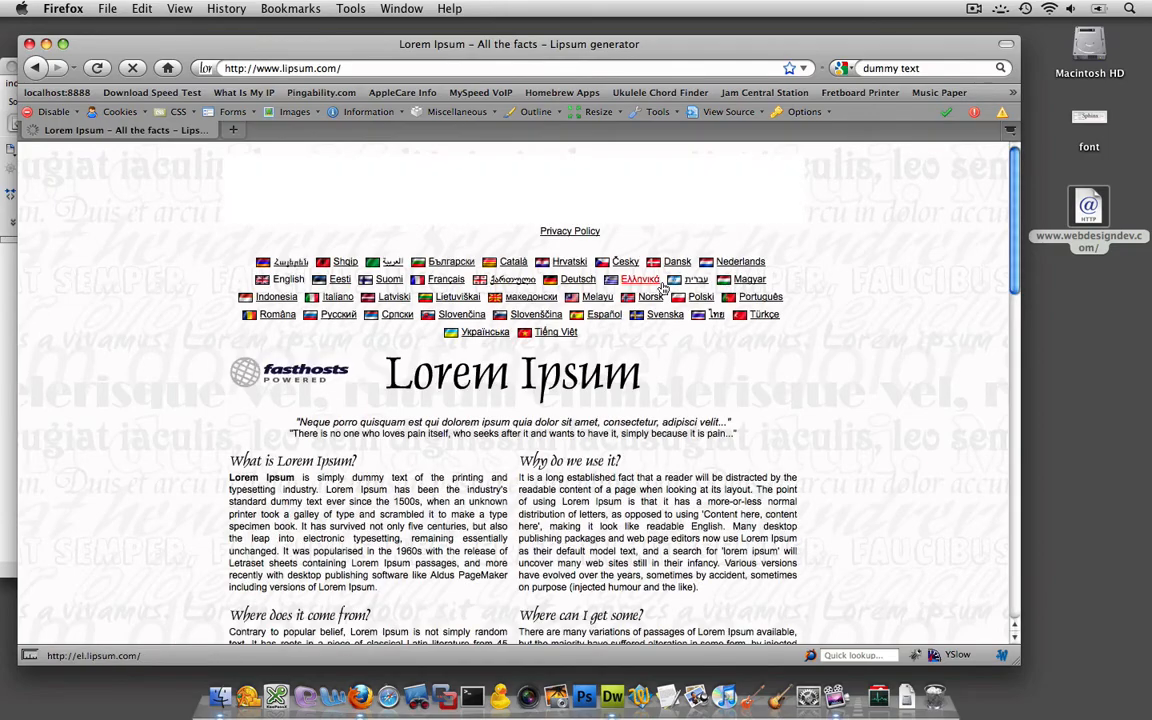
pyautogui.scroll(-3)
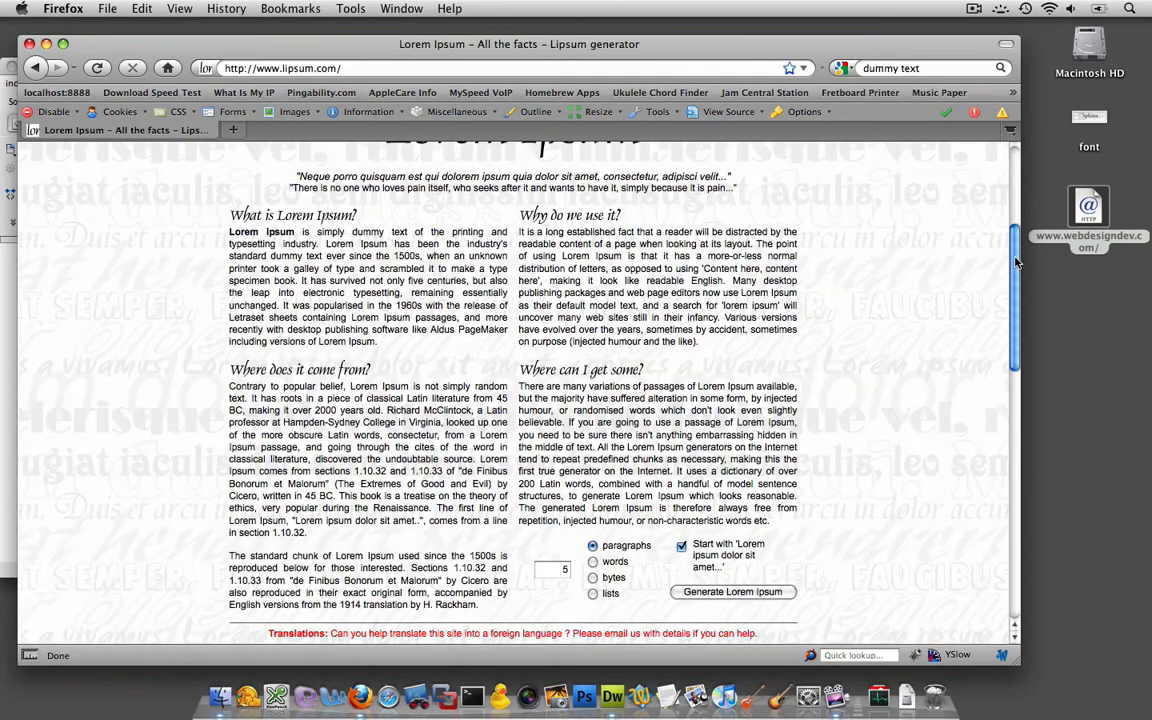
pyautogui.scroll(3)
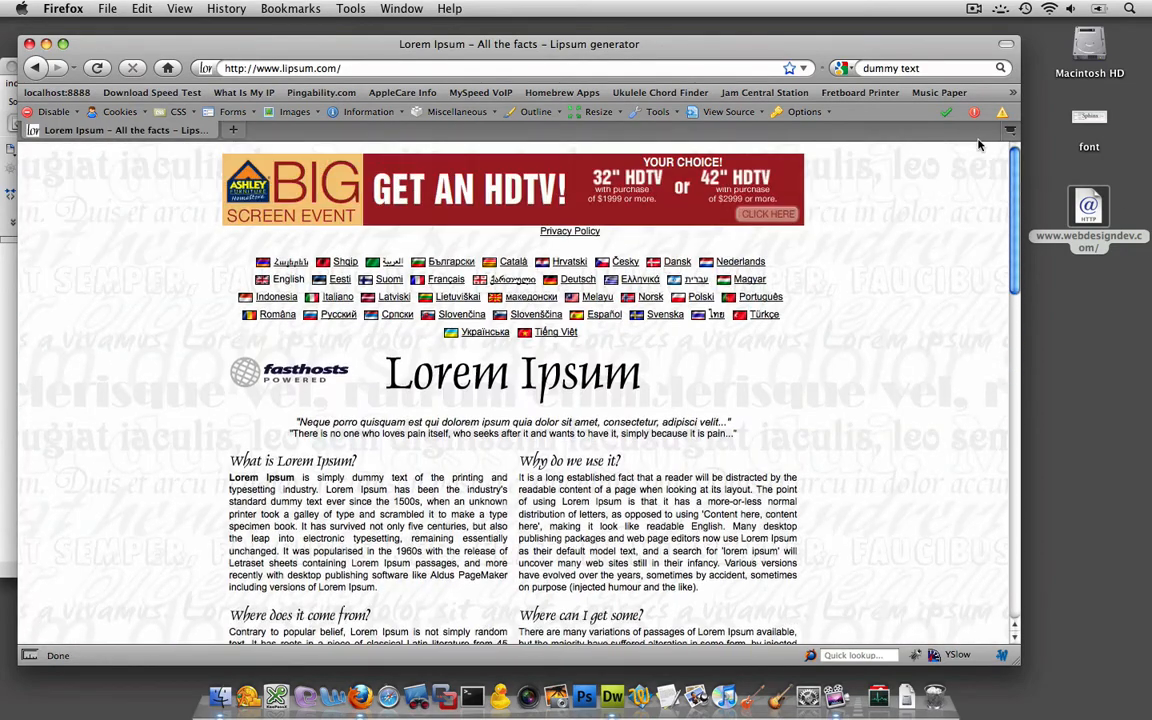
pyautogui.scroll(-3)
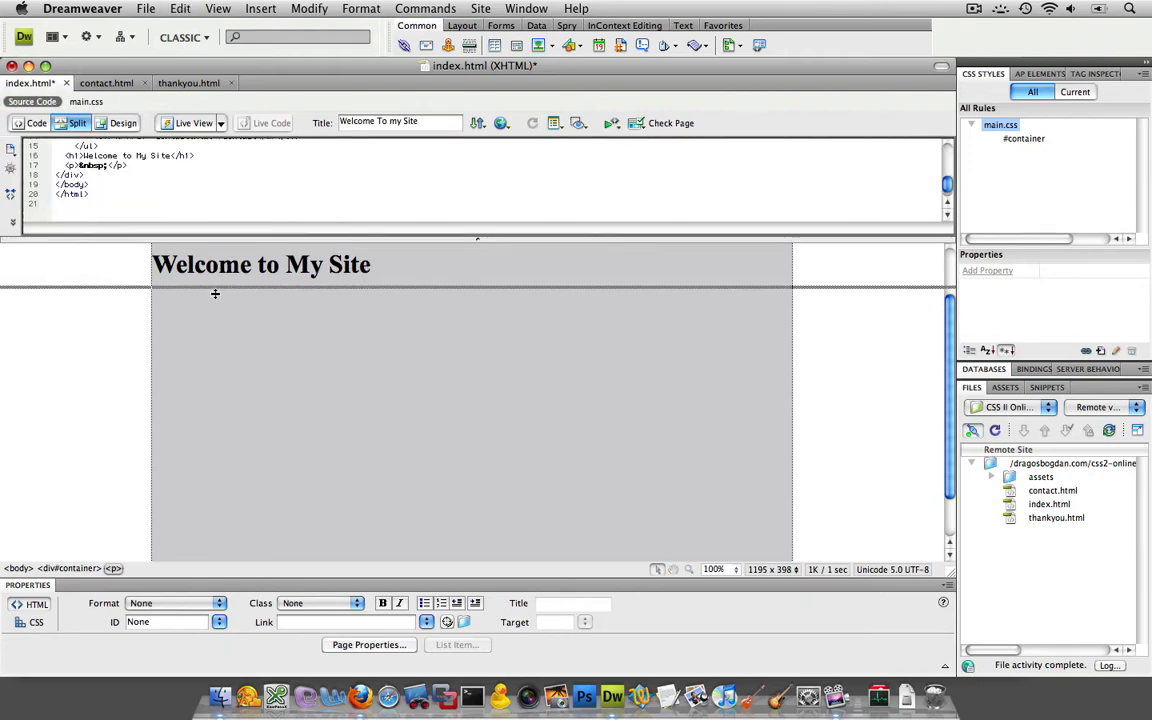
# Step: Drag the Split view divider down to enlarge the code view
pyautogui.moveTo(477, 240); pyautogui.dragTo(477, 290)
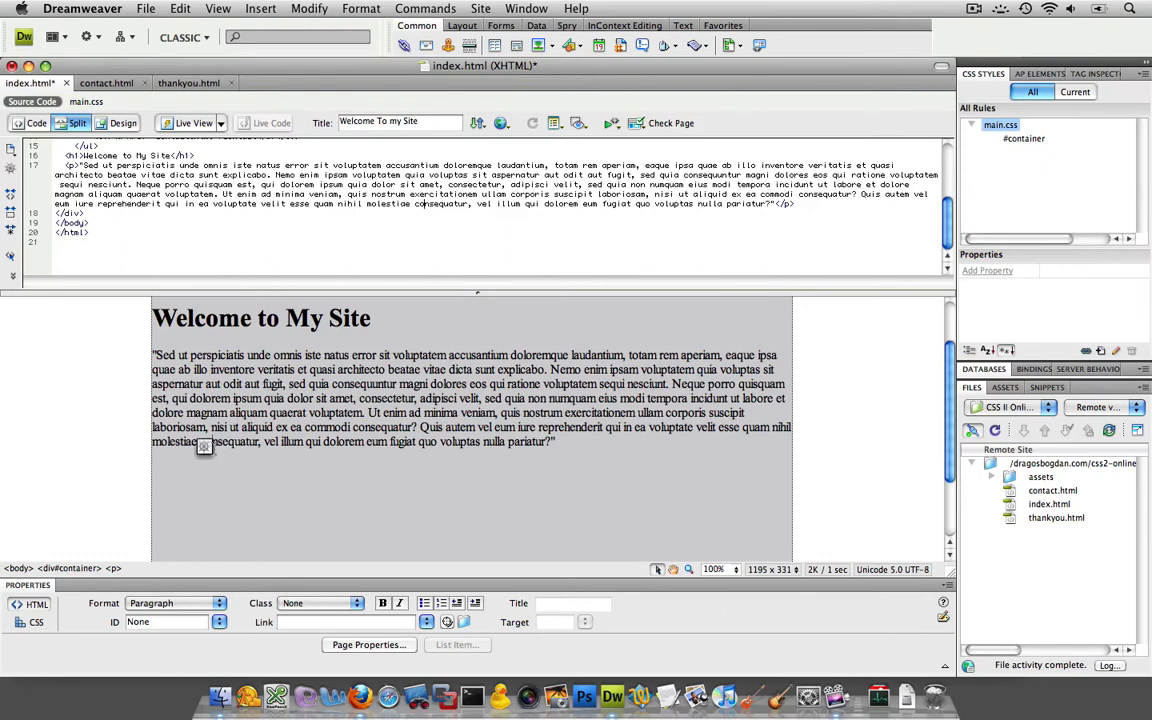
pyautogui.moveTo(468, 335)
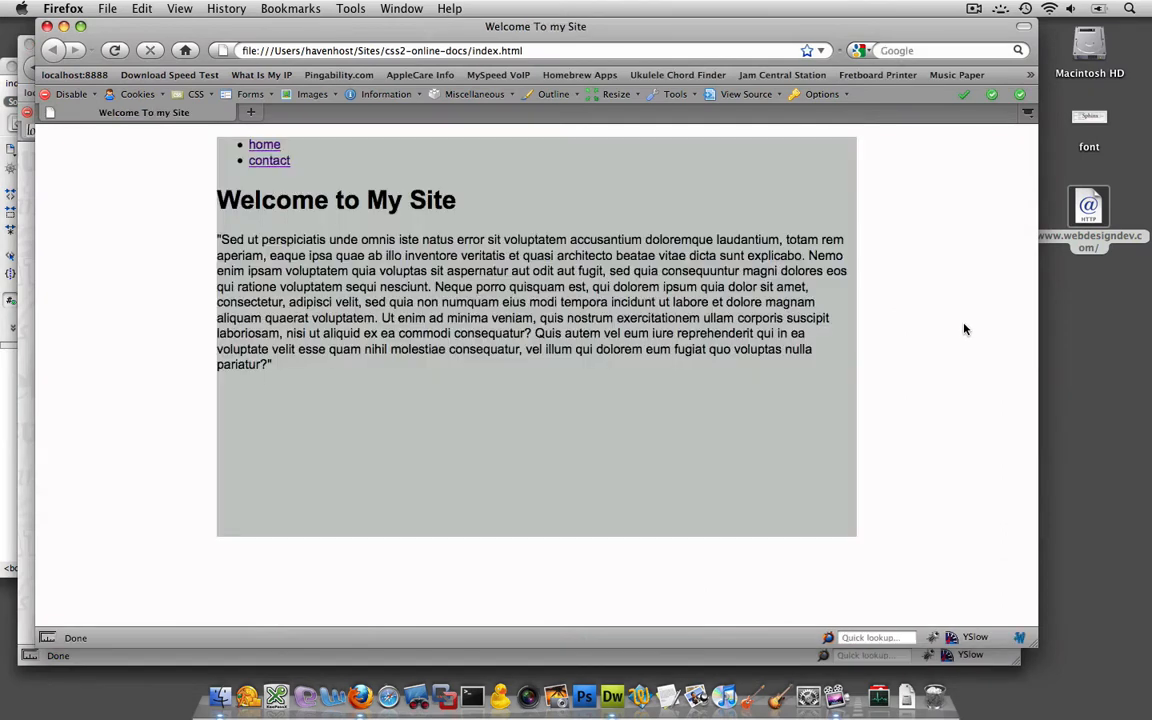
pyautogui.moveTo(546, 176)
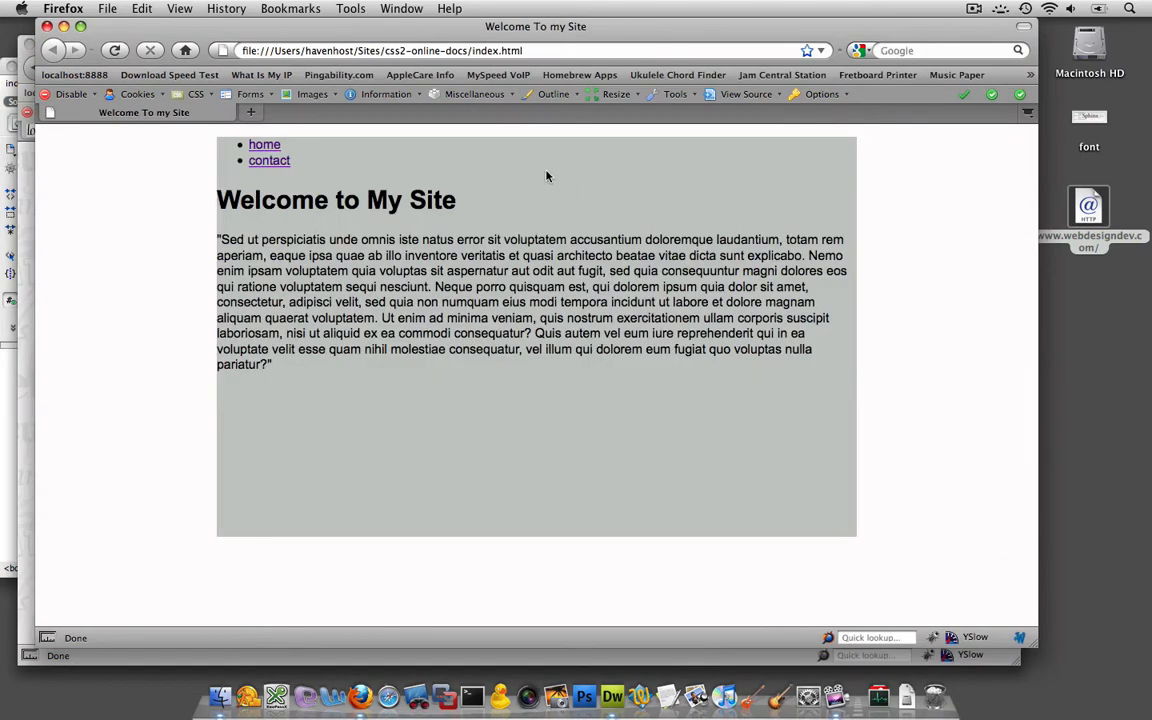
# Step: Follow the contact link, then the home link, in the Firefox preview
pyautogui.click(269, 160)
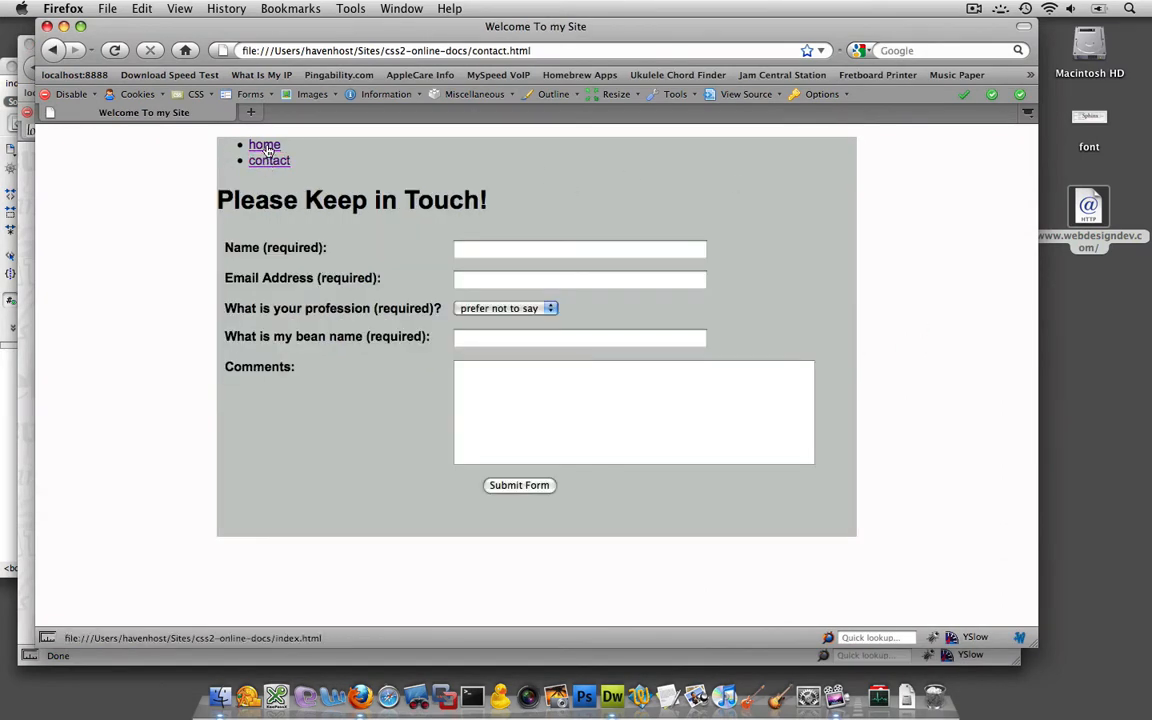
pyautogui.click(264, 144)
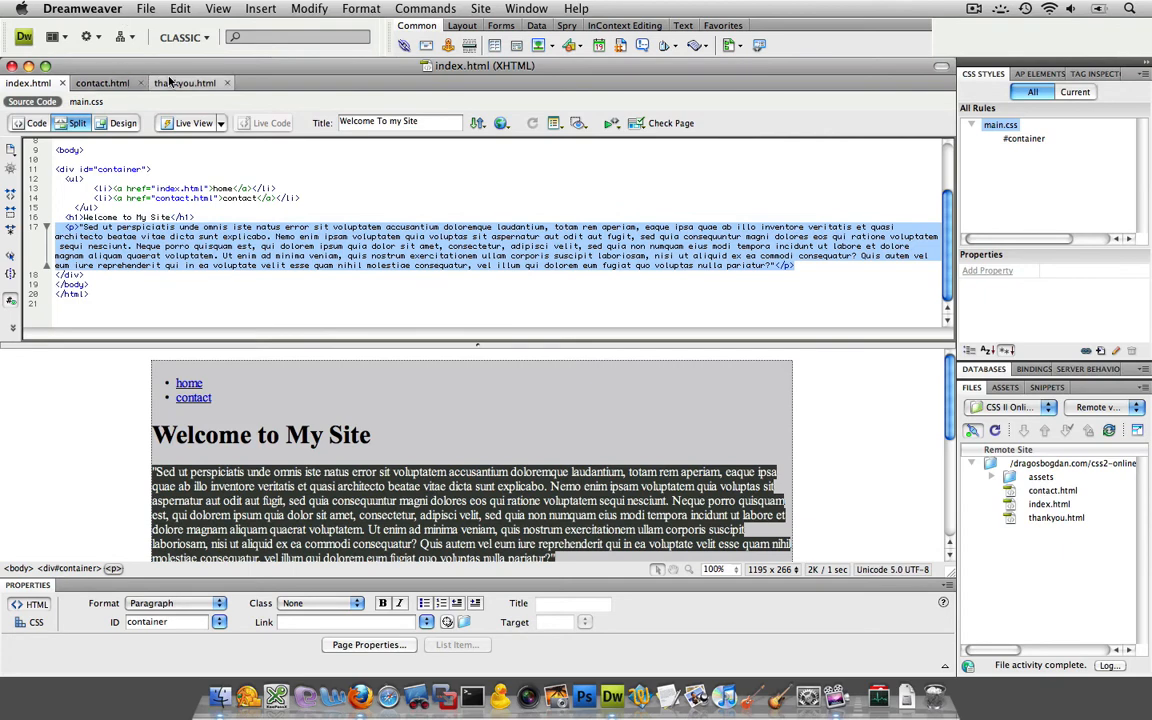
# Step: Paste the paragraph into thankyou.html, refresh the design view, and resize the split
pyautogui.click(184, 83)
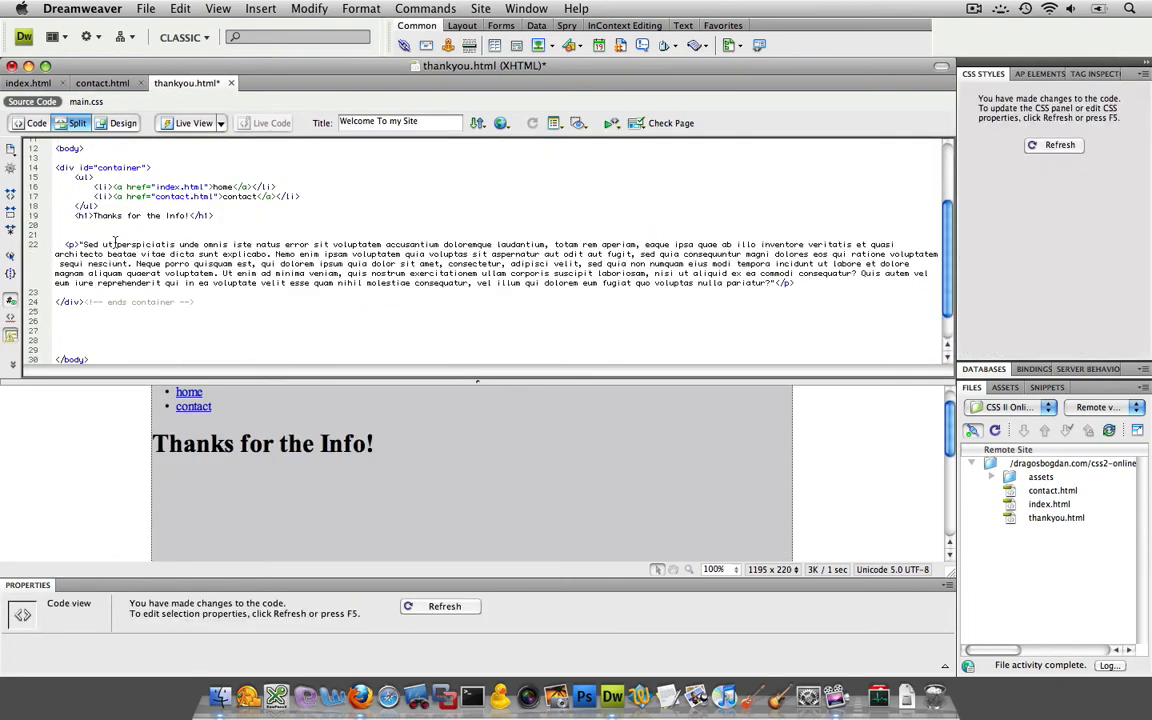
pyautogui.click(444, 606)
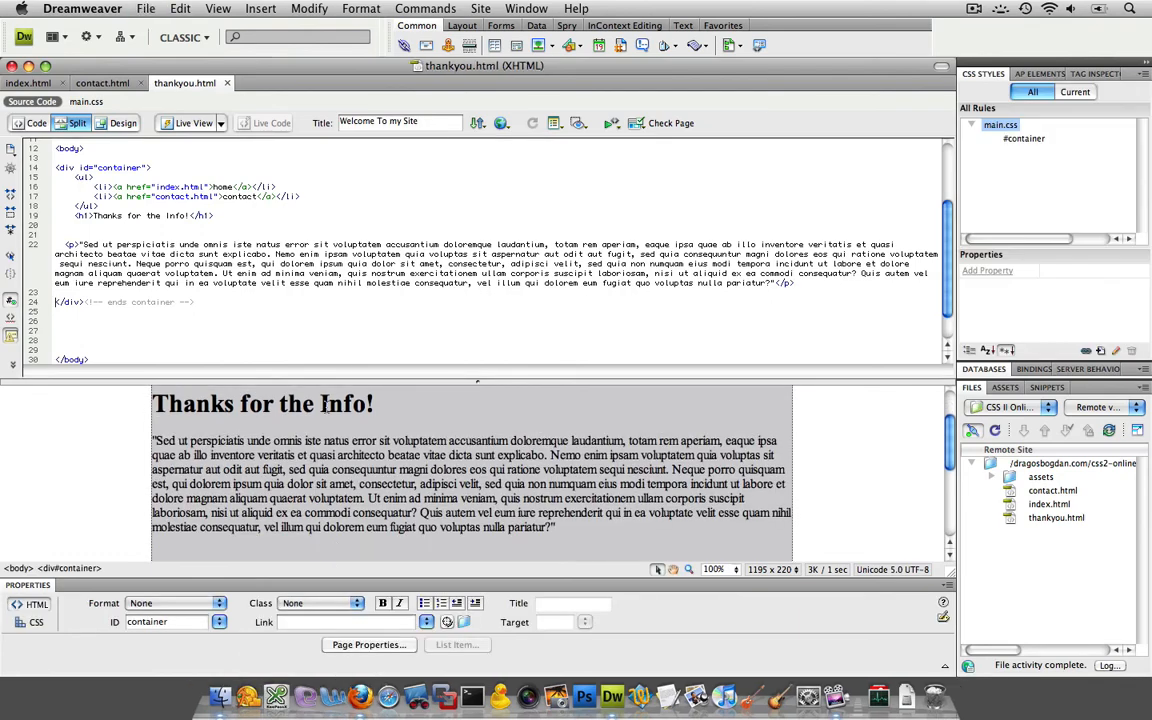
pyautogui.moveTo(477, 383); pyautogui.dragTo(477, 290)
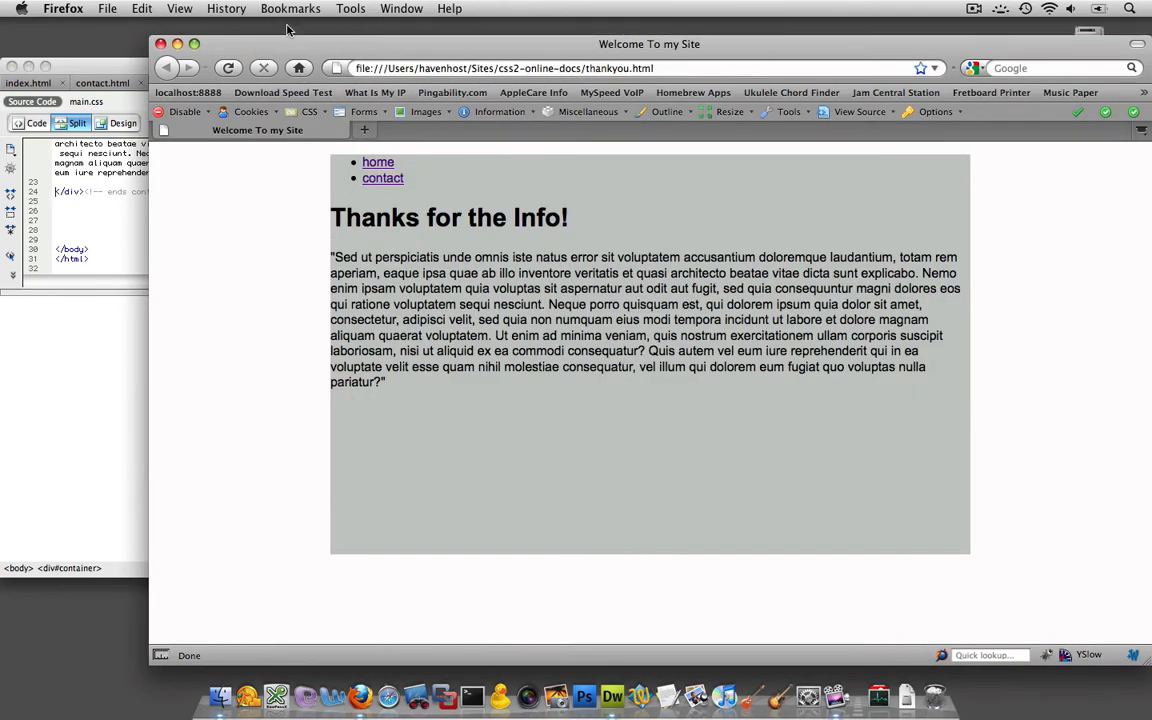
# Step: Follow the home link from the thank-you page back to index
pyautogui.click(378, 162)
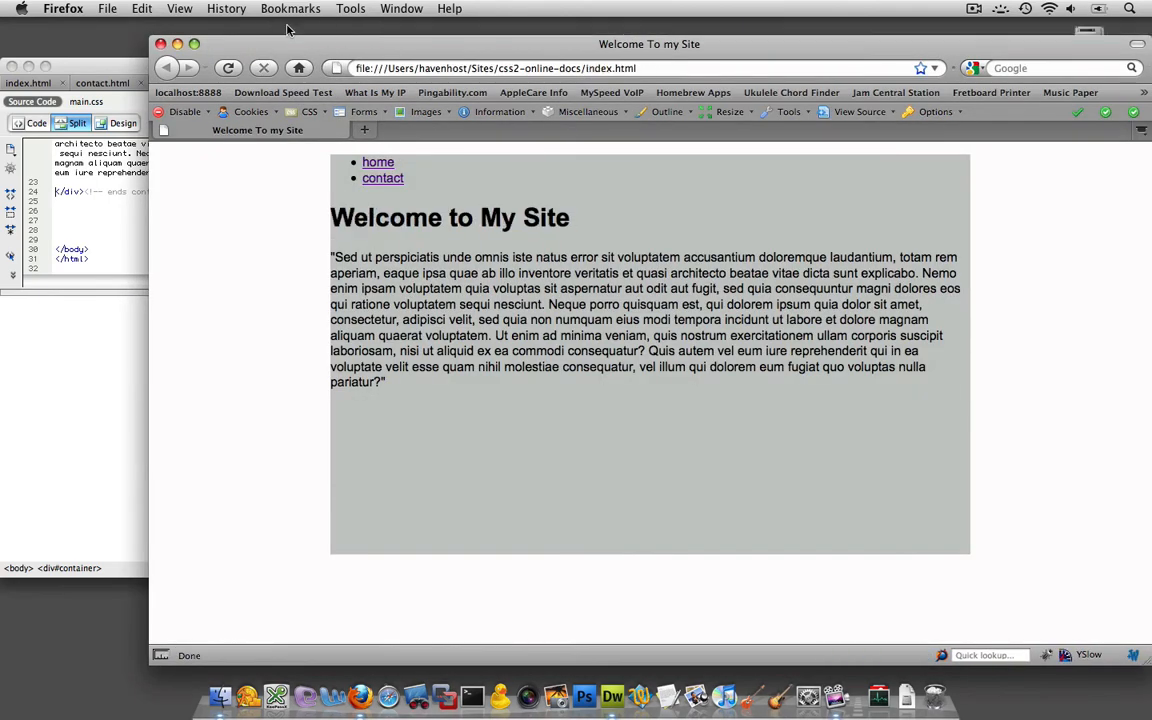